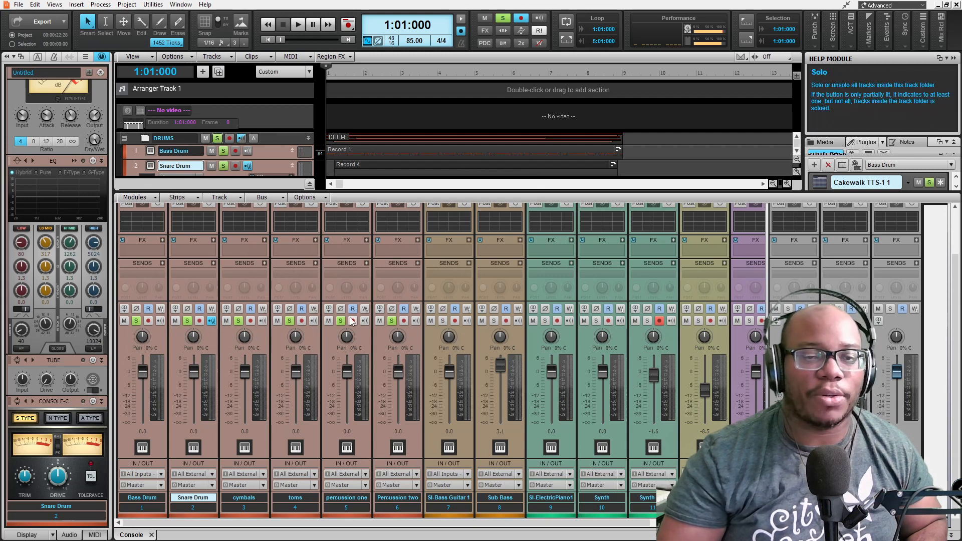
Step: Play the soloed Bass Drum and Snare Drum tracks to register their levels
{"action": "left_click", "coordinate": [298, 24]}
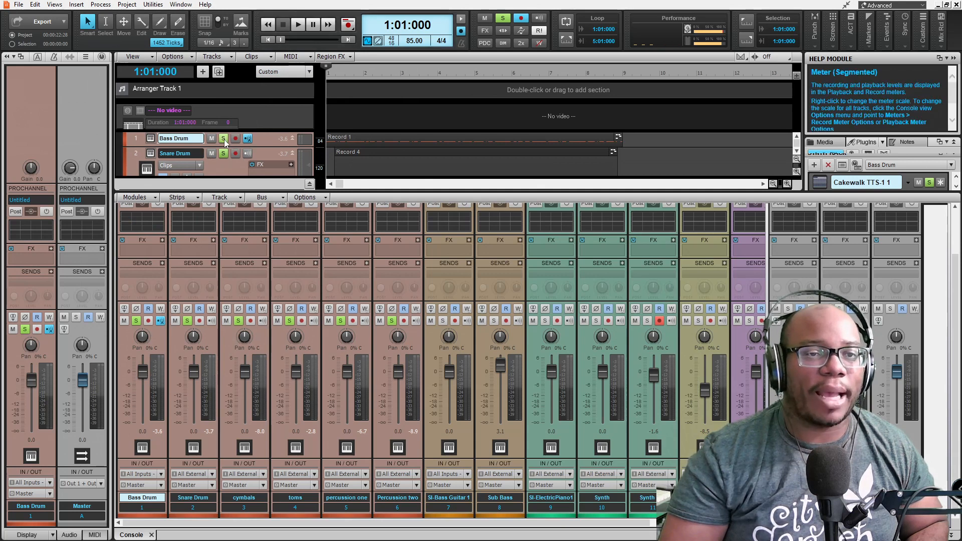
Step: Play the soloed drums to confirm the Bass Drum peaks near -5.6 dB
{"action": "left_click", "coordinate": [222, 137]}
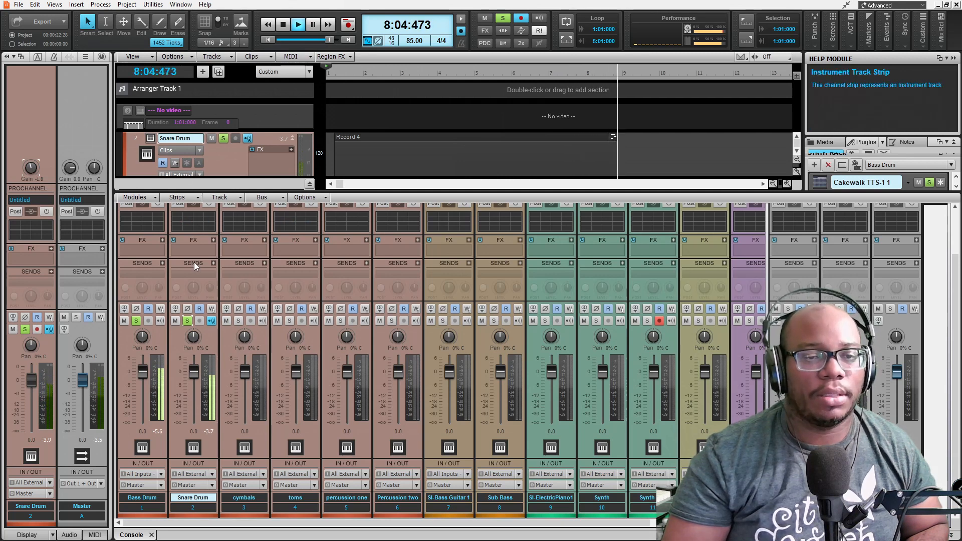
Step: Stop drum playback before adjusting the remaining drum tracks
{"action": "left_click", "coordinate": [281, 25]}
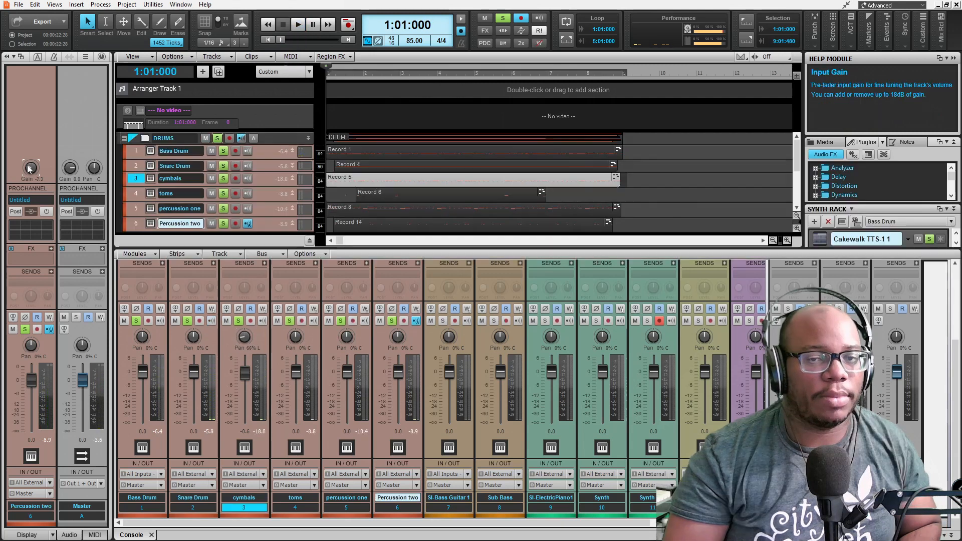
Step: Play the six balanced drum tracks, then stop and rewind to 1:01:000
{"action": "left_click", "coordinate": [297, 24]}
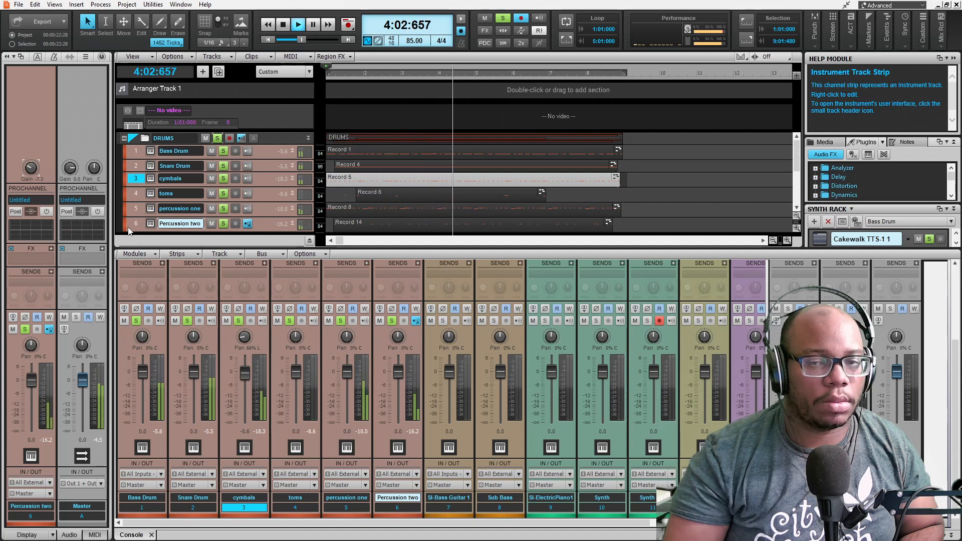
{"action": "left_click", "coordinate": [282, 24]}
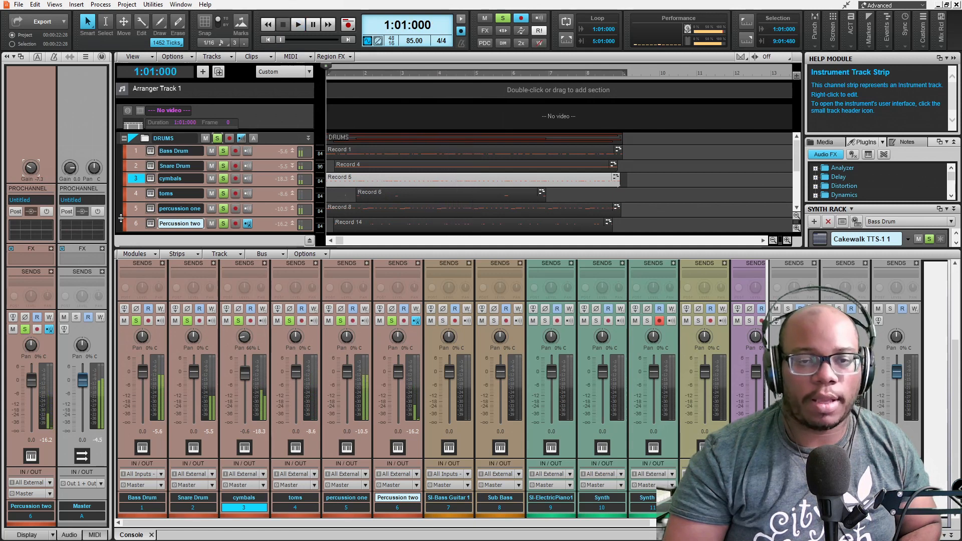
{"action": "mouse_move", "coordinate": [442, 321]}
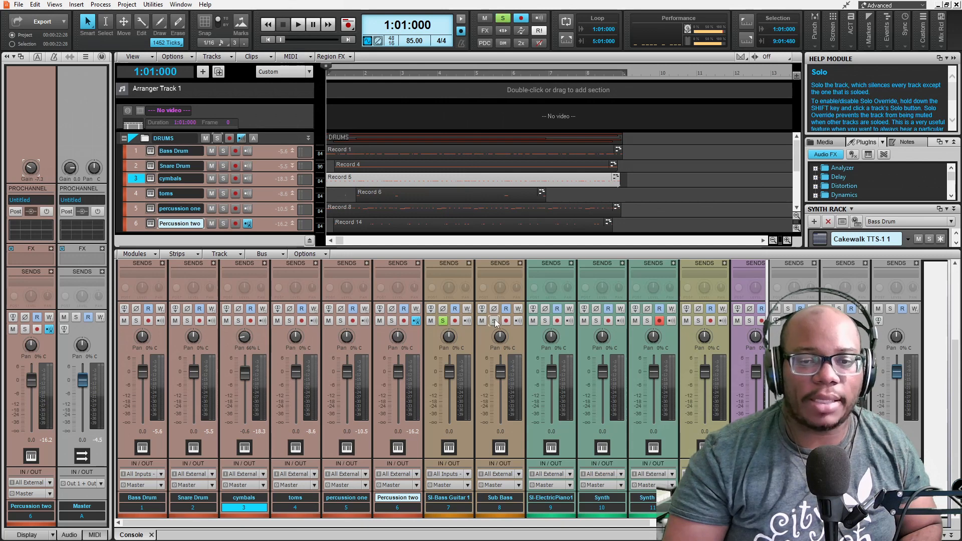
Step: Solo the Sub Bass track and start playback of the bass parts
{"action": "left_click", "coordinate": [444, 321]}
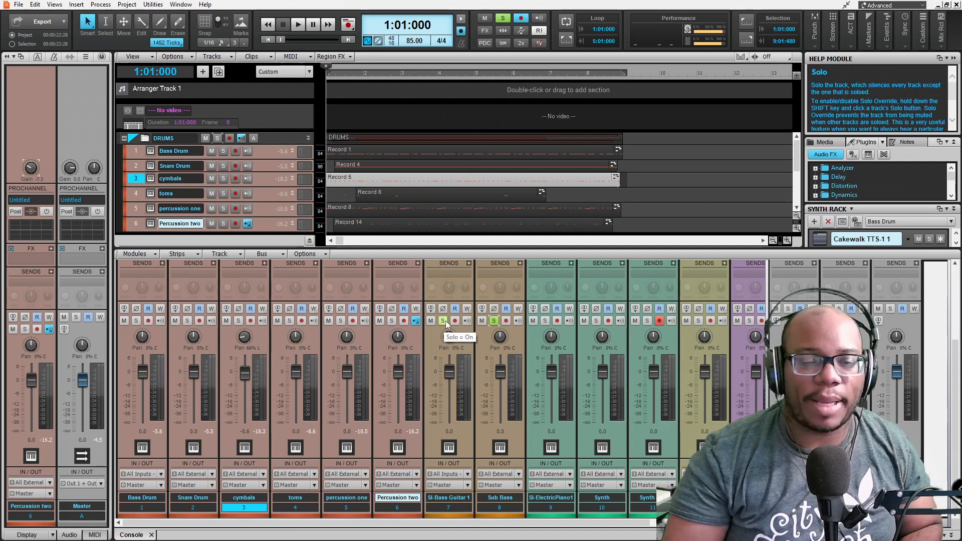
{"action": "left_click", "coordinate": [298, 25]}
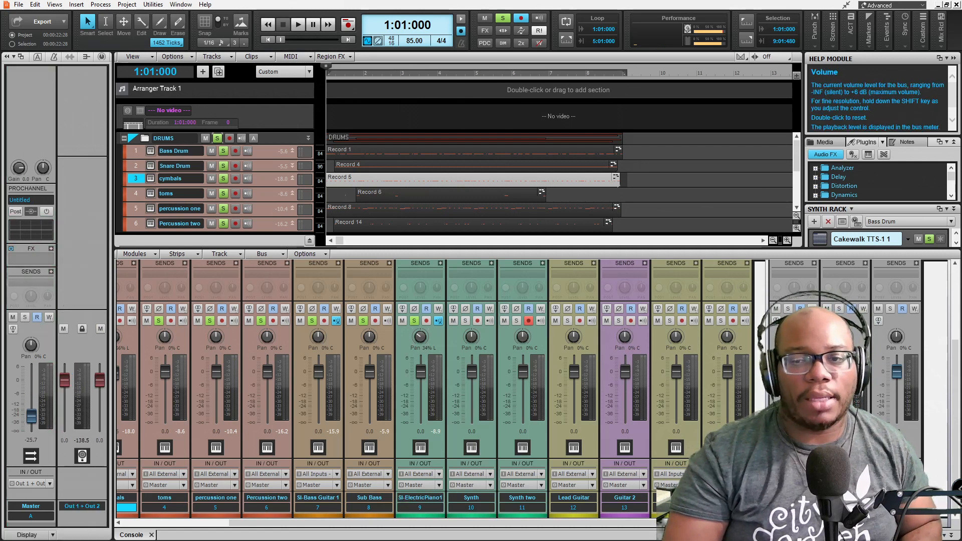
Step: Play the soloed synth tracks, then stop and return to the song start
{"action": "left_click", "coordinate": [298, 24]}
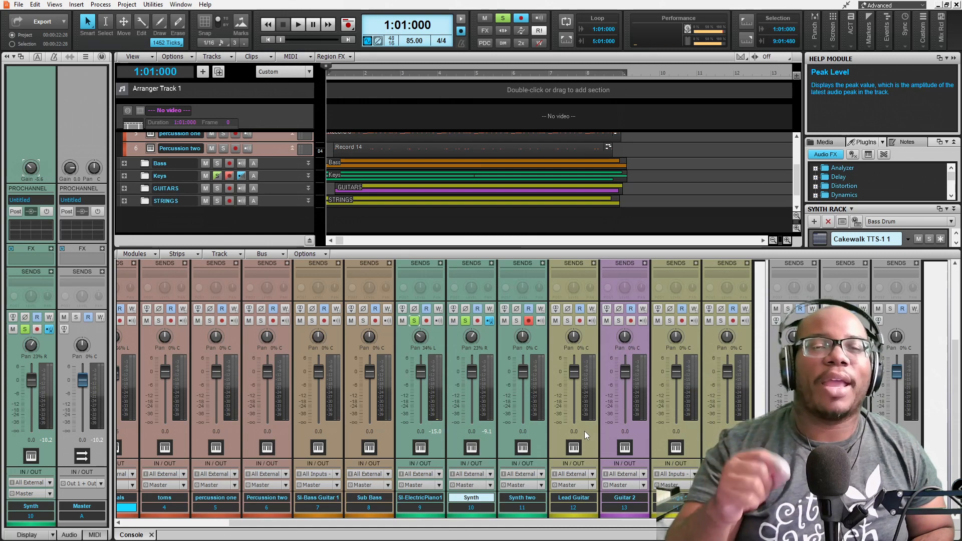
{"action": "mouse_move", "coordinate": [583, 251]}
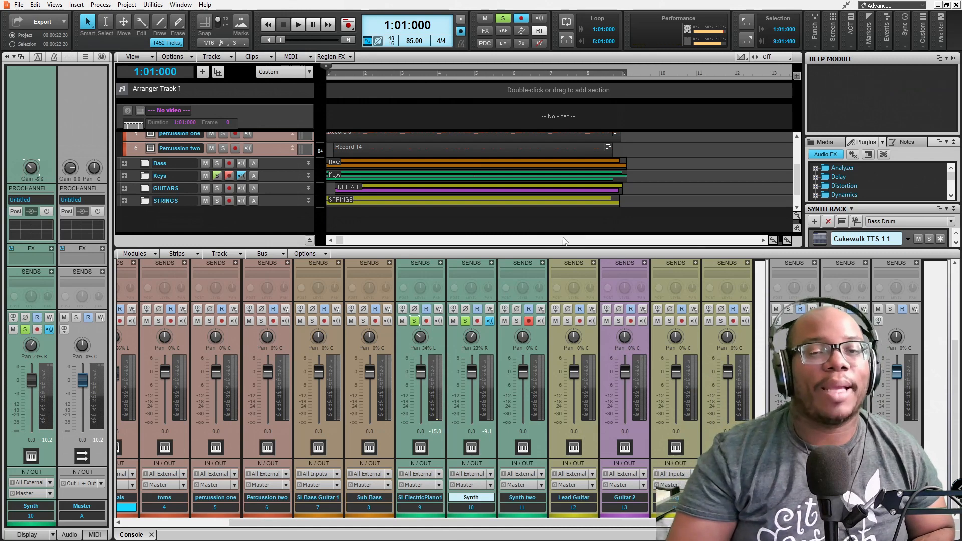
{"action": "mouse_move", "coordinate": [496, 353]}
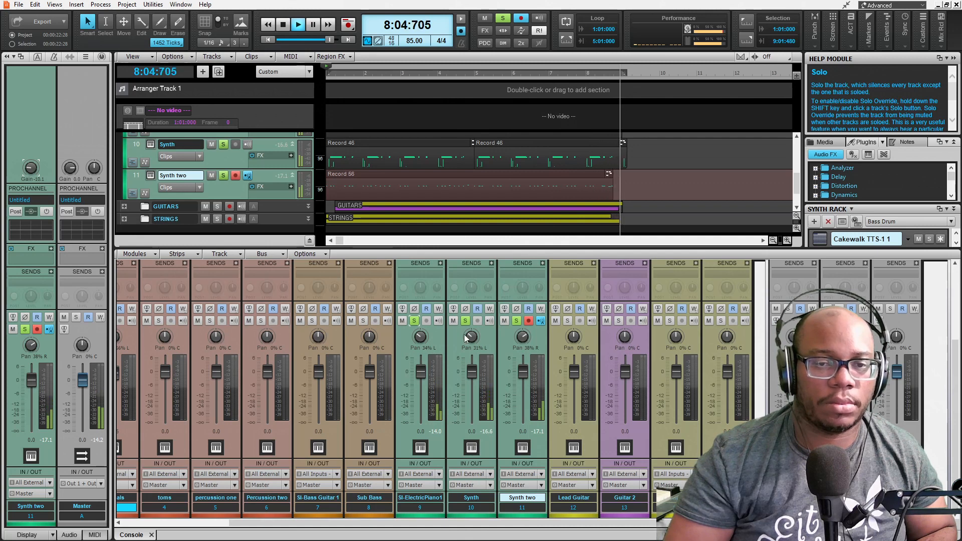
{"action": "left_click", "coordinate": [282, 24]}
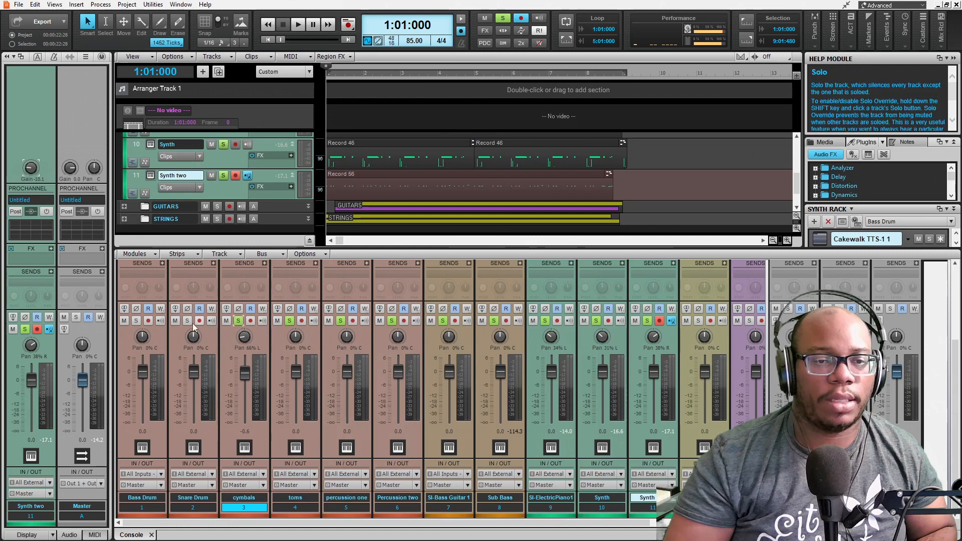
Step: Start playback to hear Lead Guitar soloed with Synth two
{"action": "left_click", "coordinate": [298, 25]}
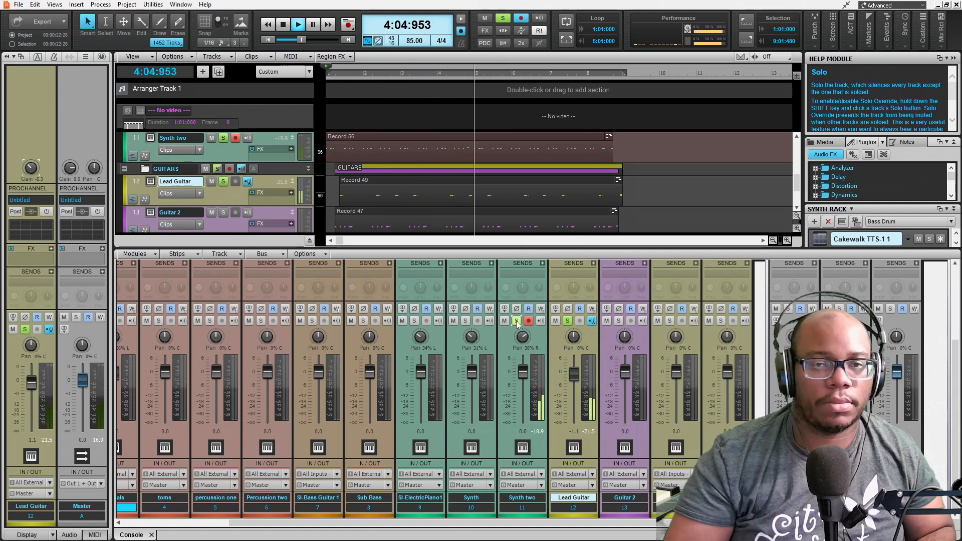
Step: Stop playback and return to the song start
{"action": "left_click", "coordinate": [282, 24]}
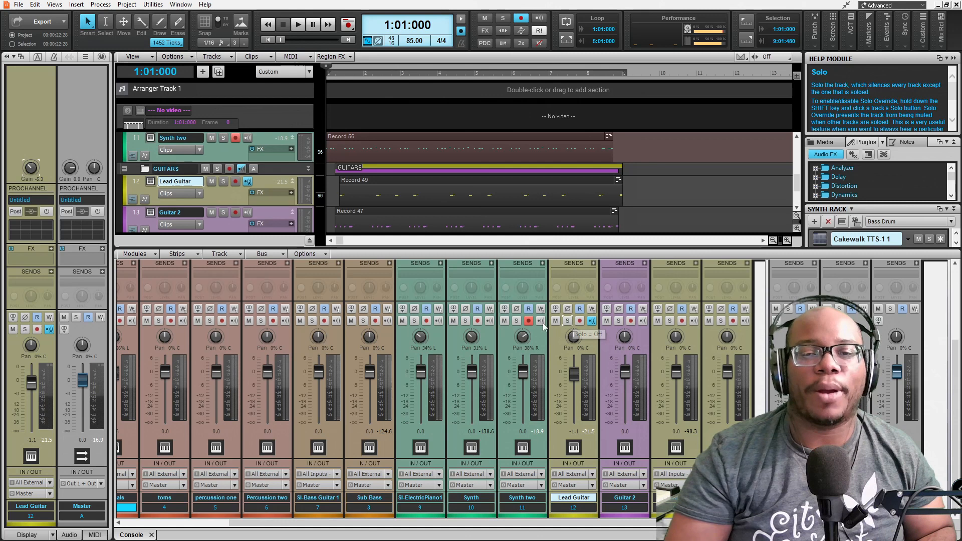
{"action": "mouse_move", "coordinate": [623, 329]}
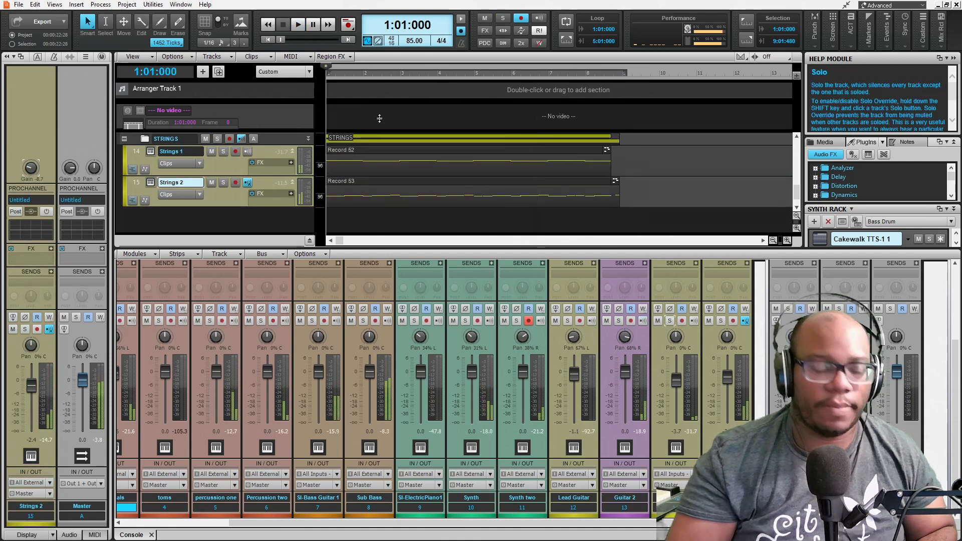
Step: Play the full mix back to judge the Strings 2 level
{"action": "left_click", "coordinate": [298, 24]}
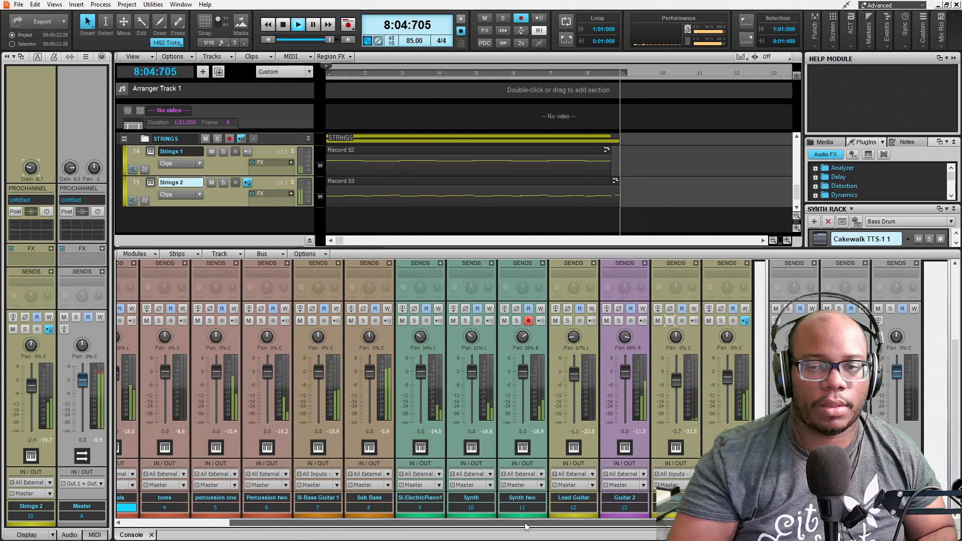
Step: Play the mix through while monitoring the Master bus meters, then stop and rewind
{"action": "left_click", "coordinate": [282, 25]}
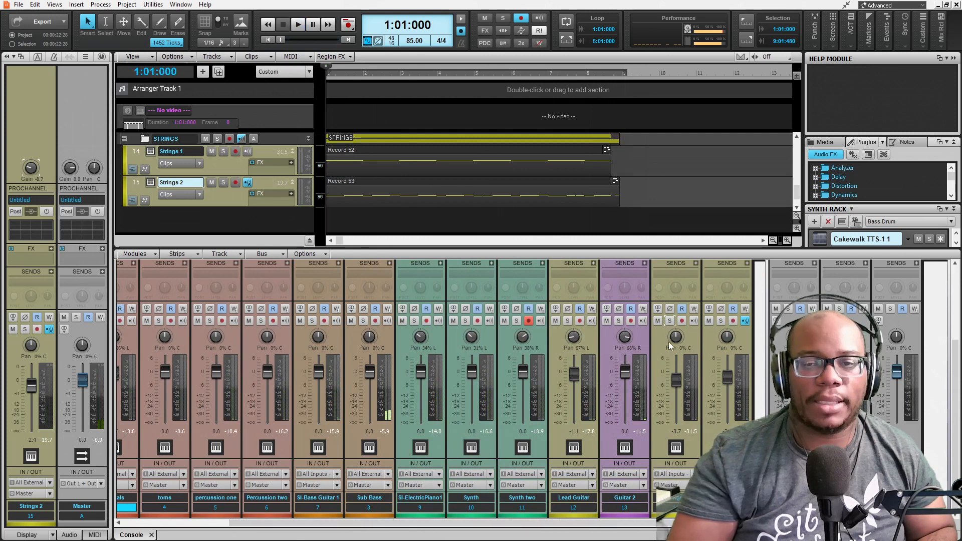
{"action": "mouse_move", "coordinate": [220, 362]}
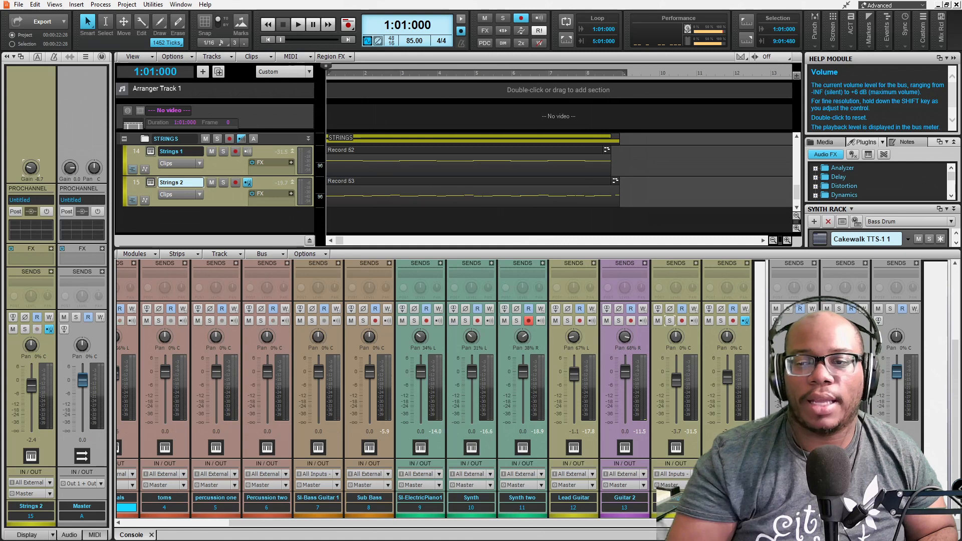
{"action": "left_click", "coordinate": [298, 24]}
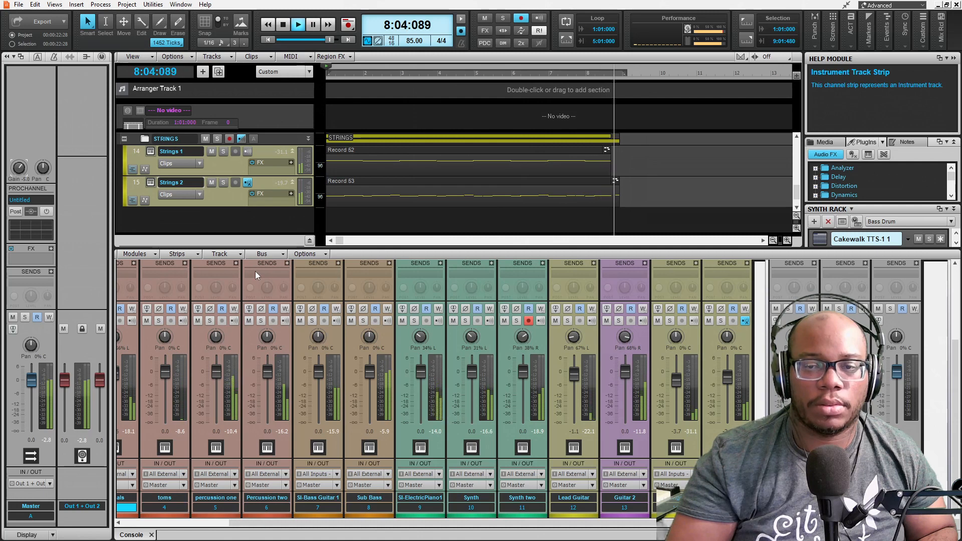
{"action": "left_click", "coordinate": [282, 24]}
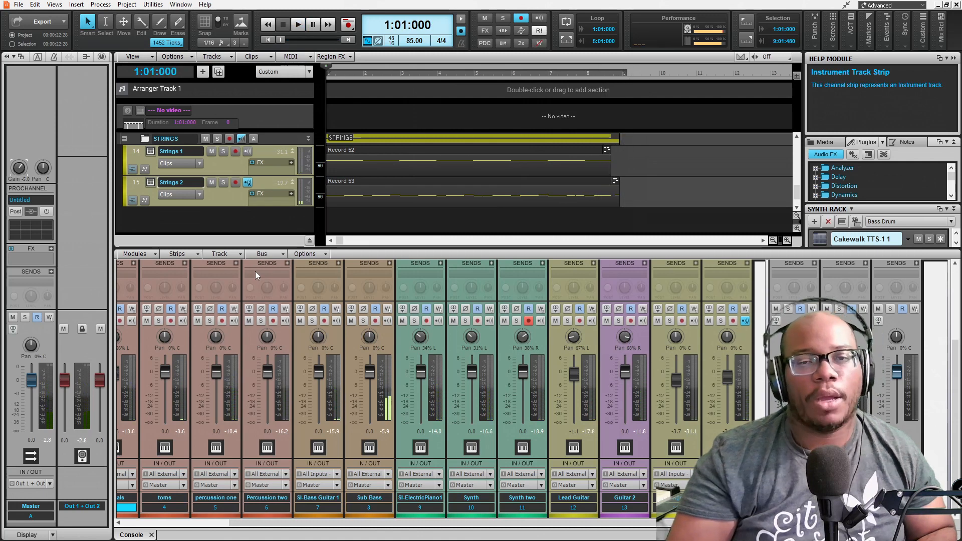